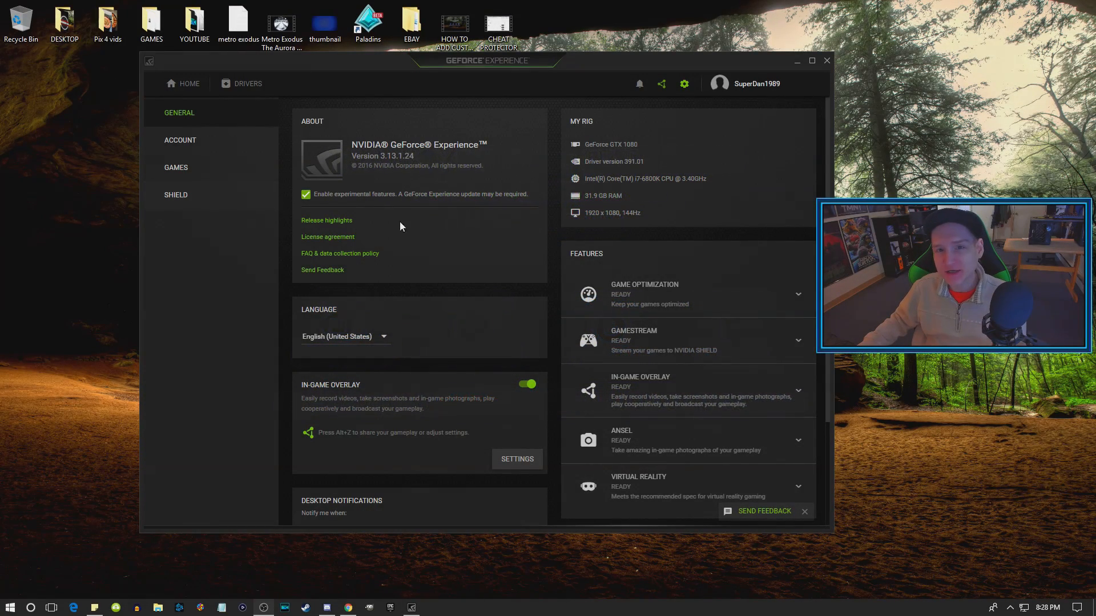
{"action": "mouse_move", "coordinate": [421, 201]}
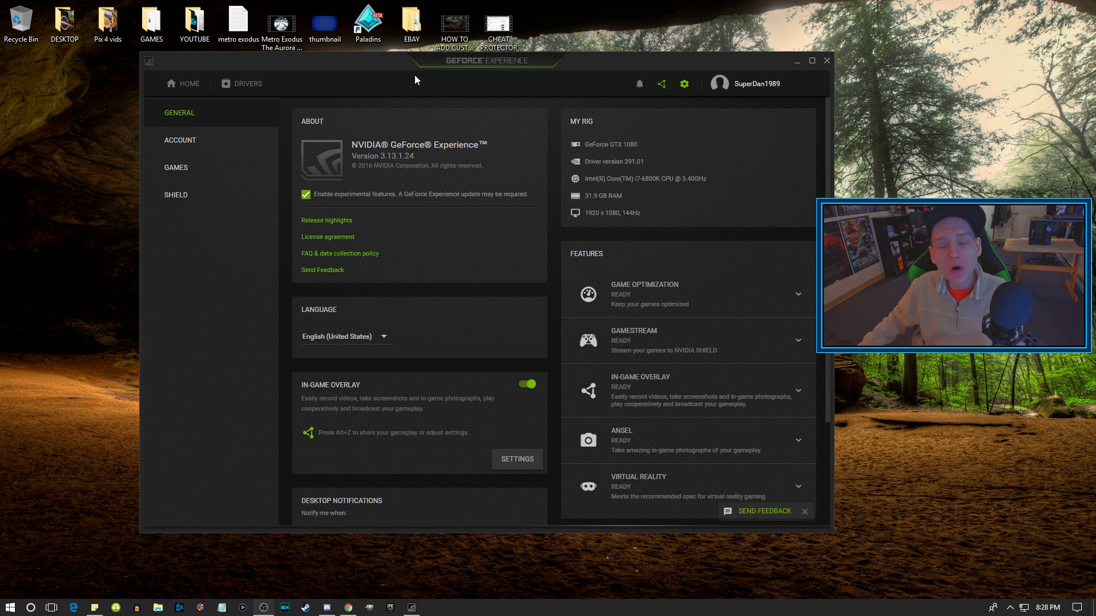
{"action": "mouse_move", "coordinate": [428, 108]}
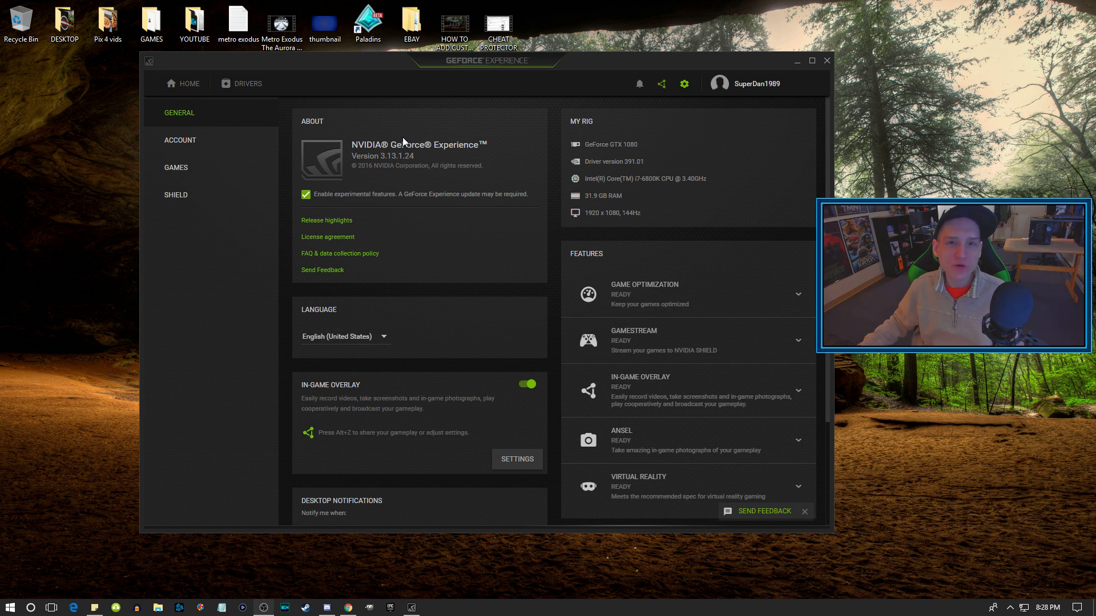
{"action": "mouse_move", "coordinate": [507, 148]}
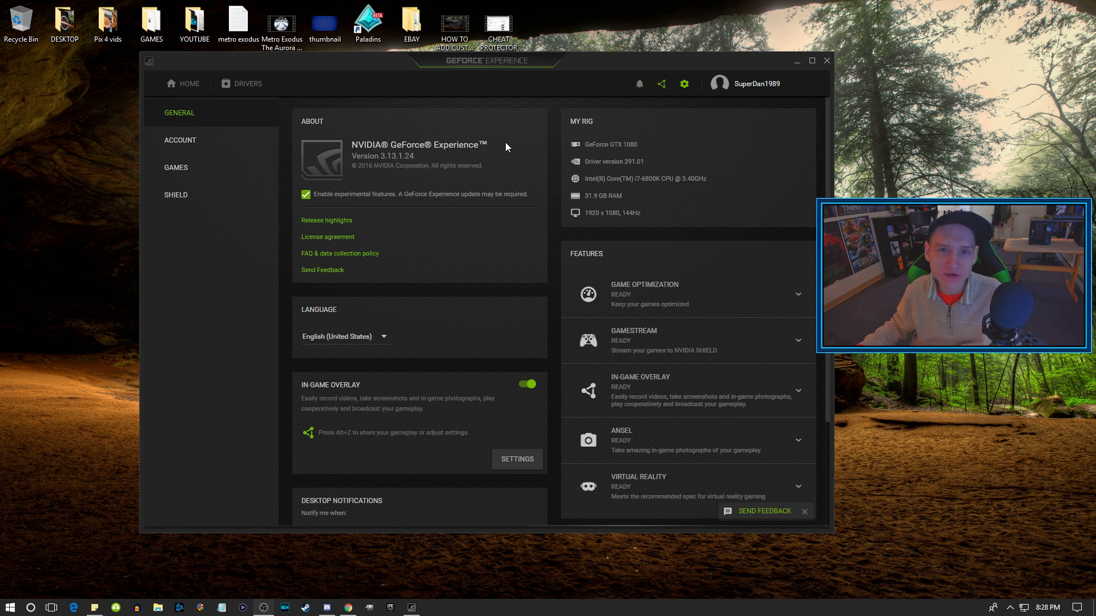
{"action": "mouse_move", "coordinate": [514, 148]}
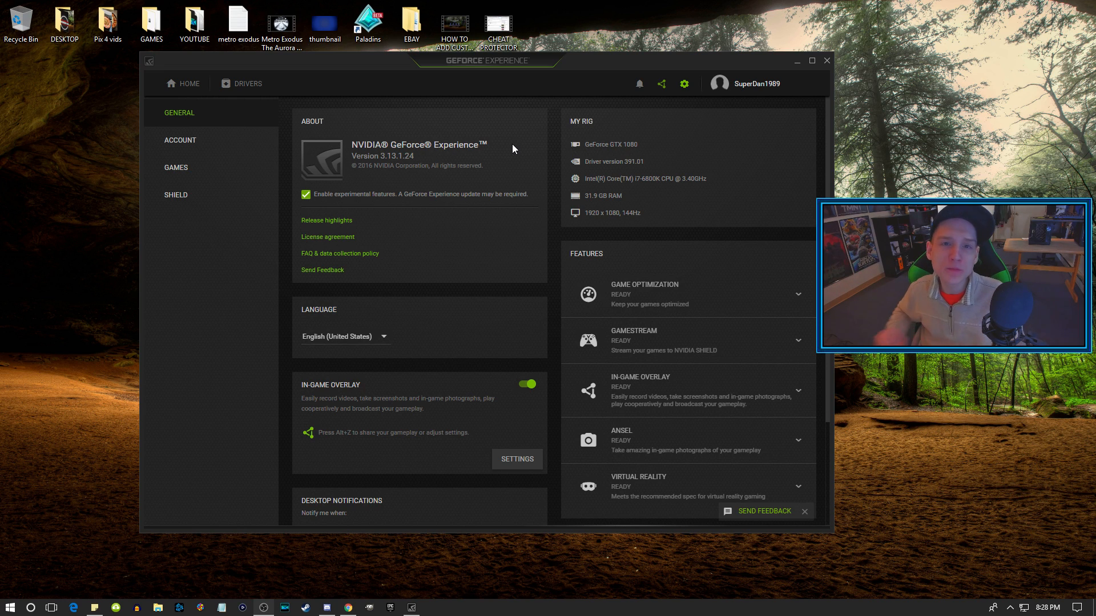
{"action": "mouse_move", "coordinate": [524, 144]}
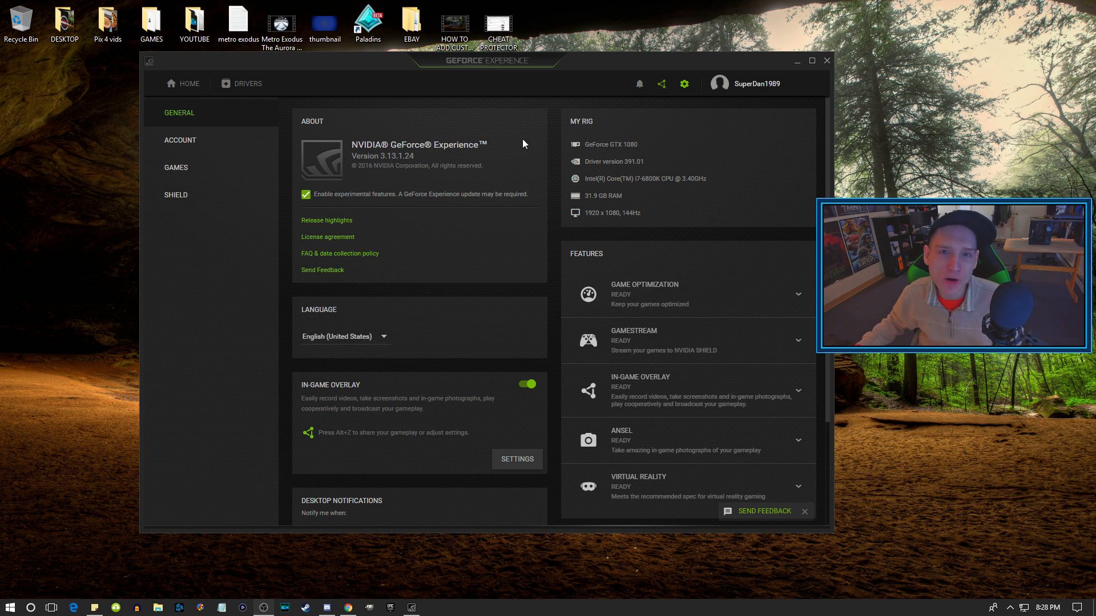
{"action": "mouse_move", "coordinate": [392, 528]}
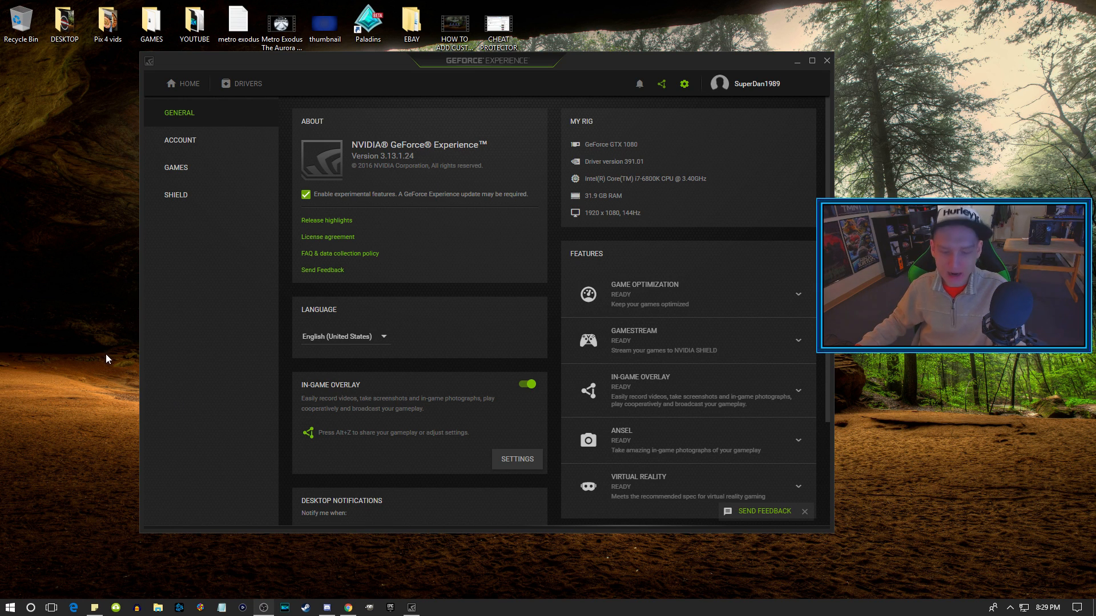
{"action": "key", "text": "Alt+z"}
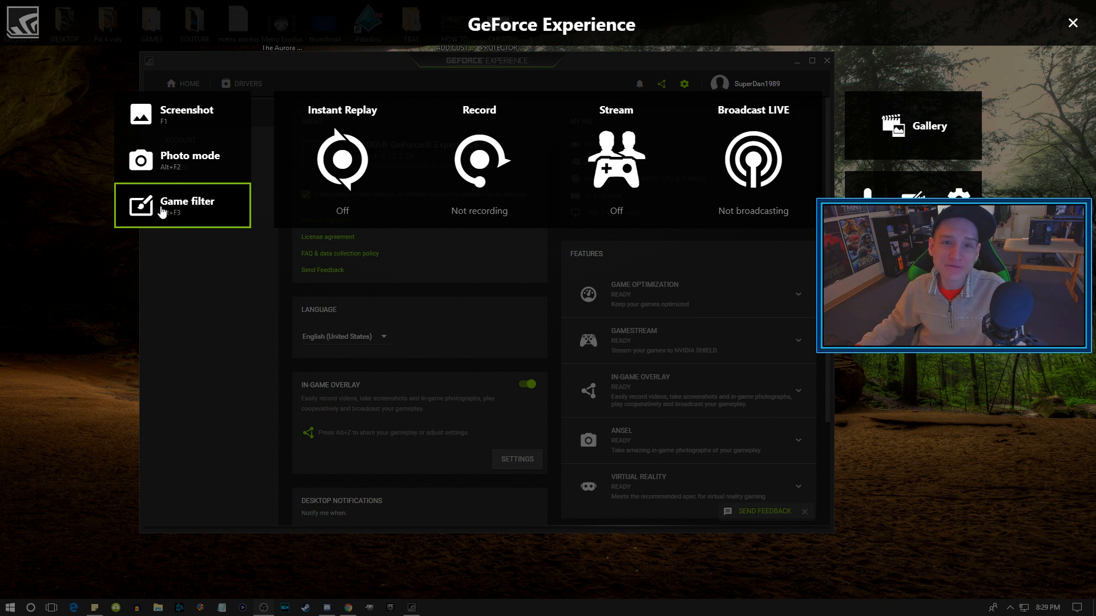
{"action": "mouse_move", "coordinate": [201, 272]}
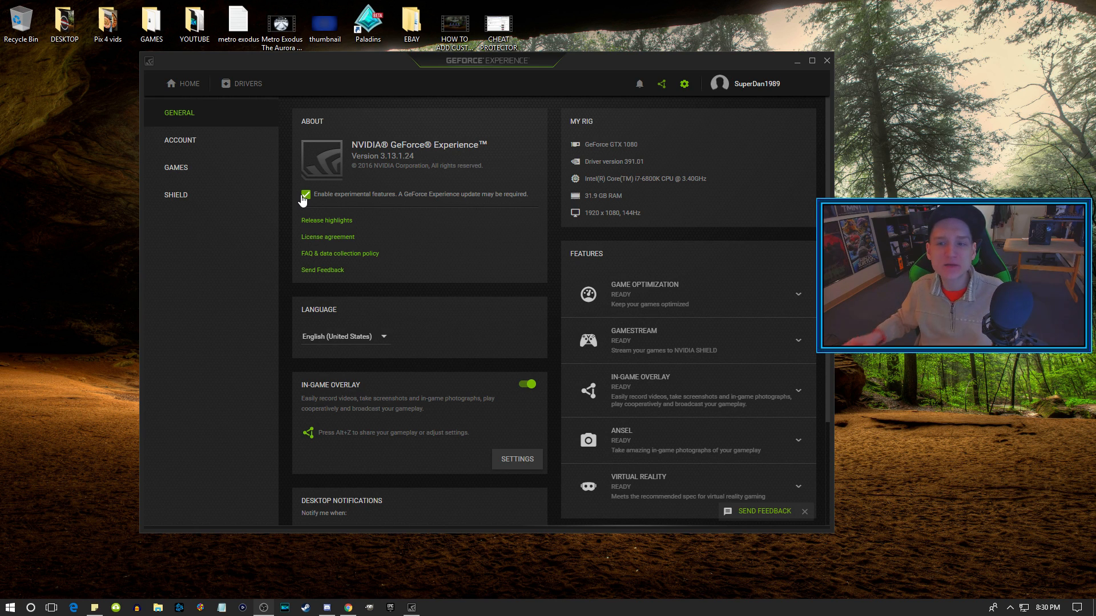
{"action": "left_click", "coordinate": [181, 139]}
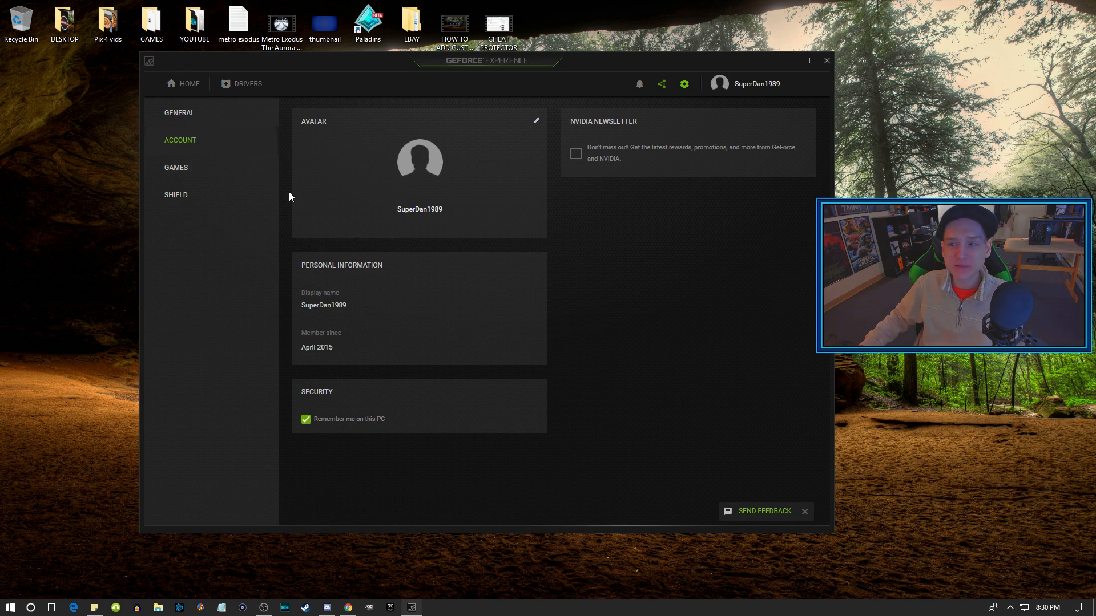
{"action": "left_click", "coordinate": [179, 113]}
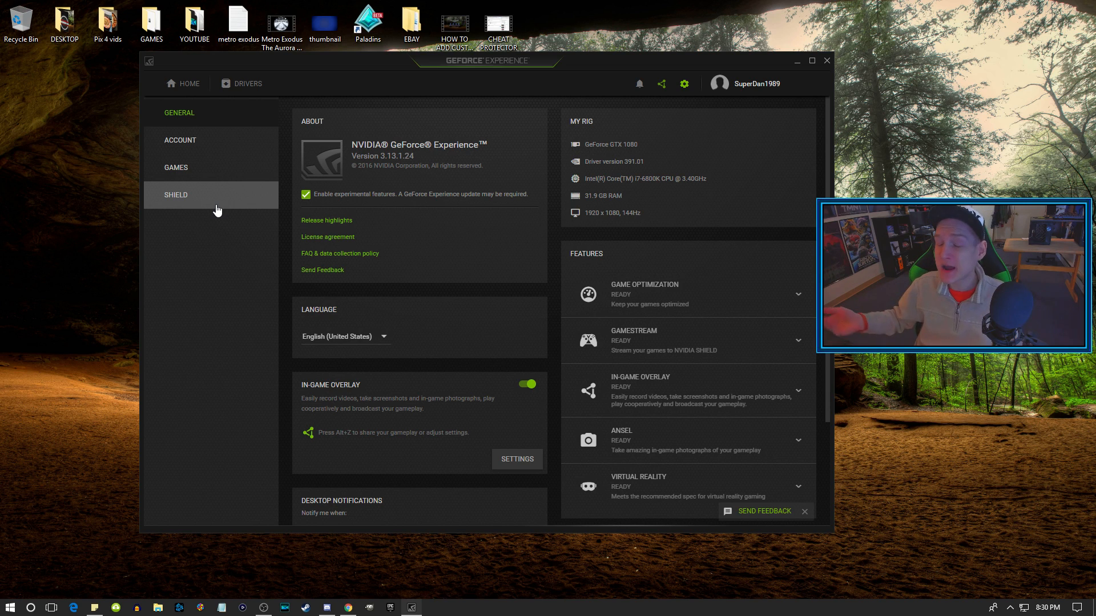
{"action": "mouse_move", "coordinate": [274, 212]}
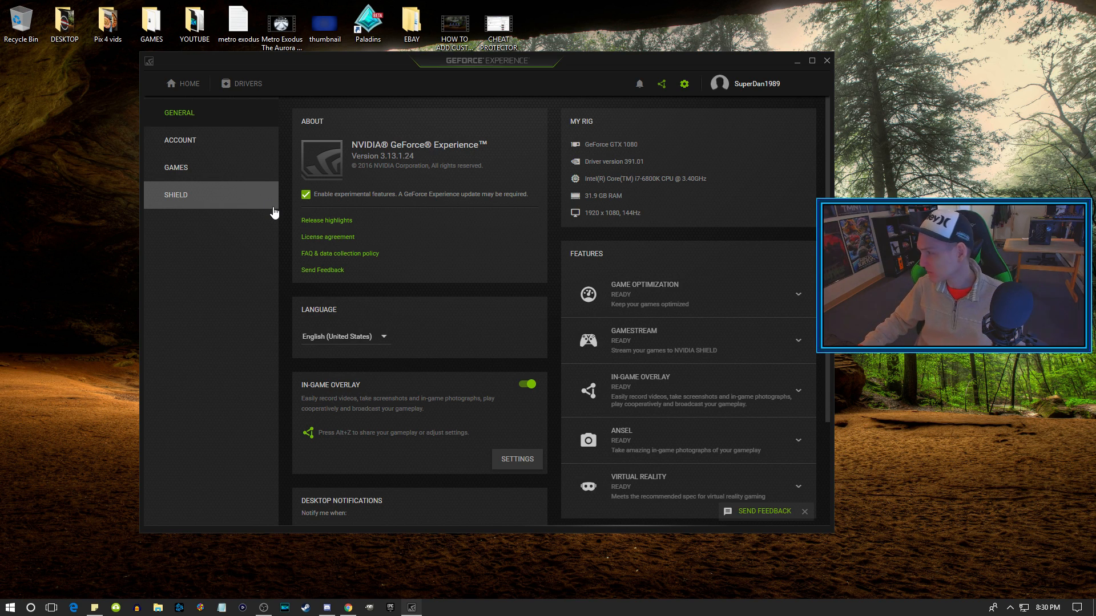